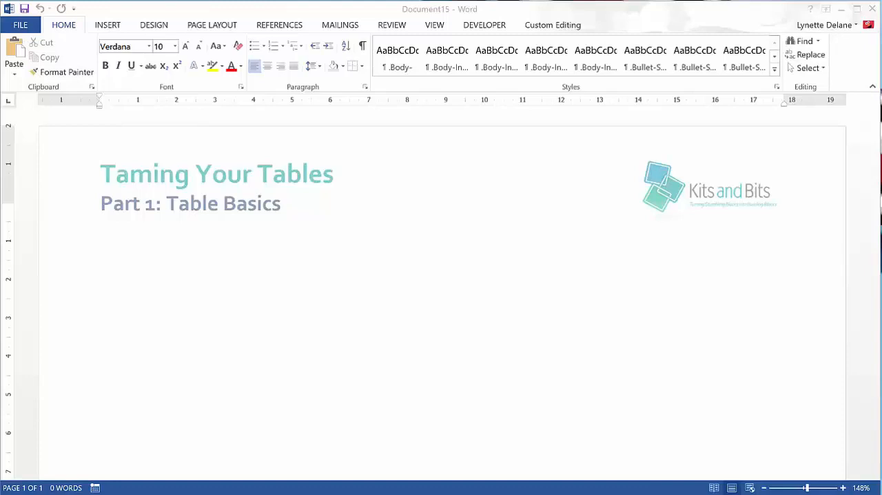
mouse_move(226, 250)
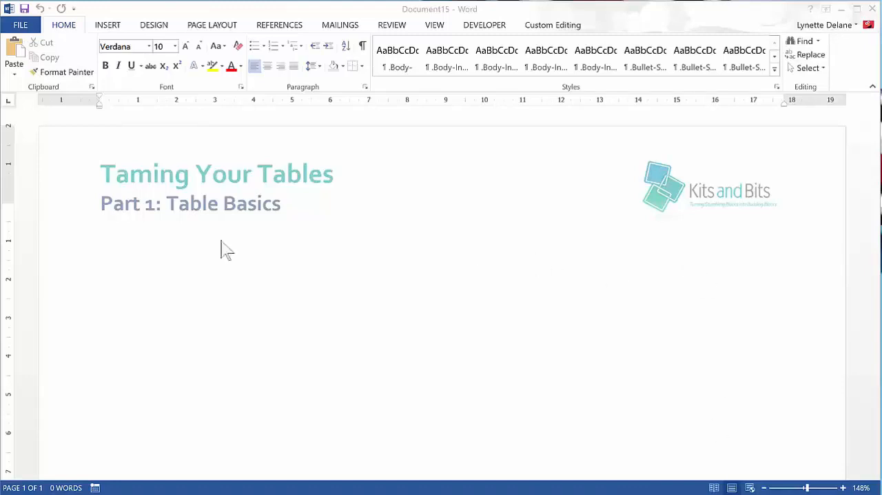
mouse_move(347, 77)
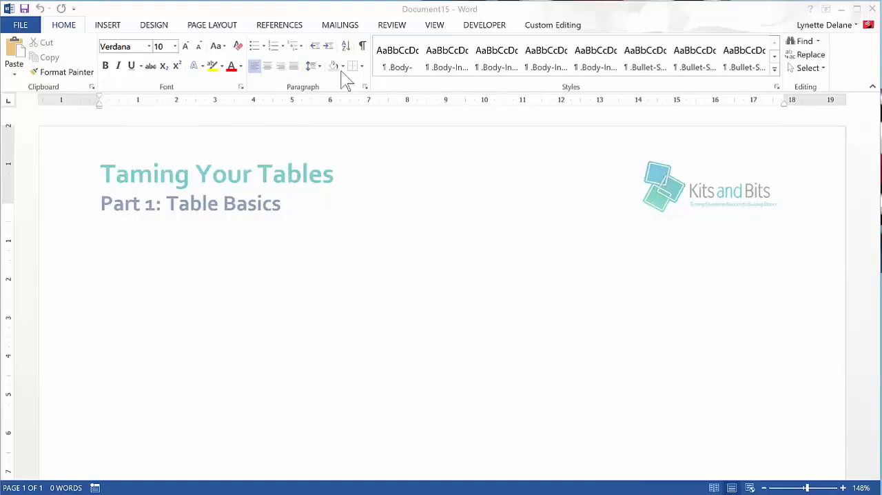
- Preview the Shading colour choices, then bring up the Insert ribbon commands
left_click(339, 66)
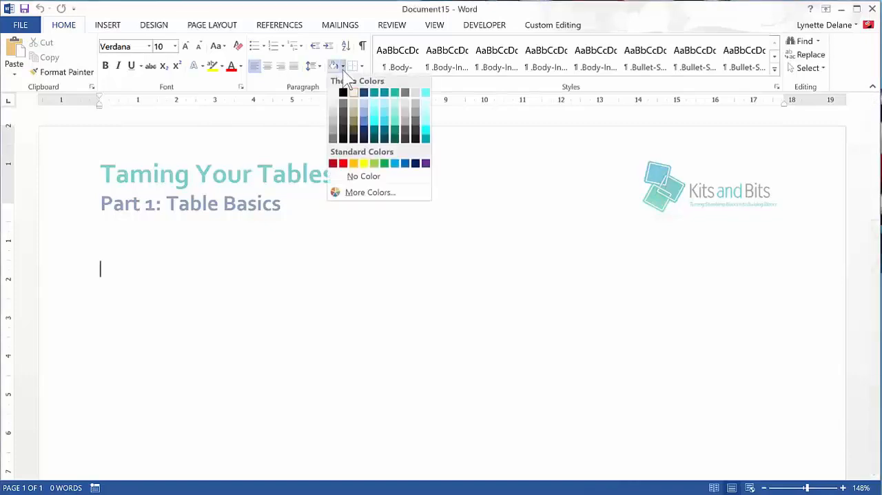
mouse_move(335, 66)
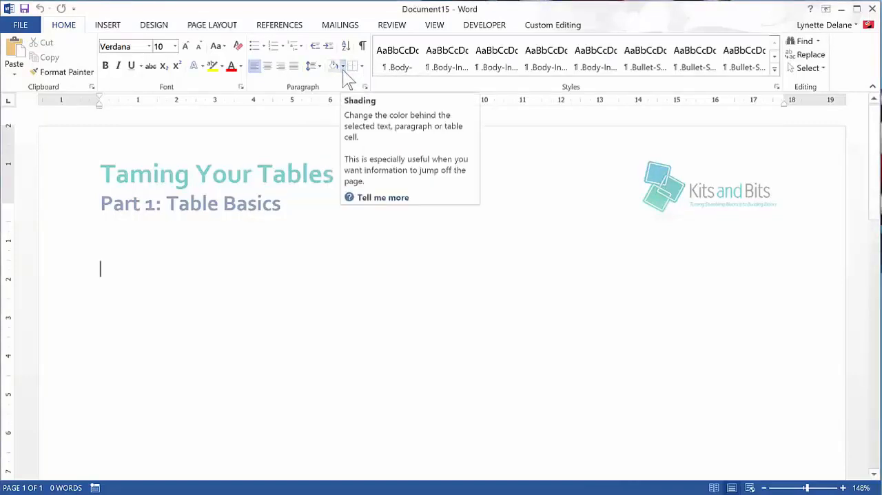
mouse_move(287, 268)
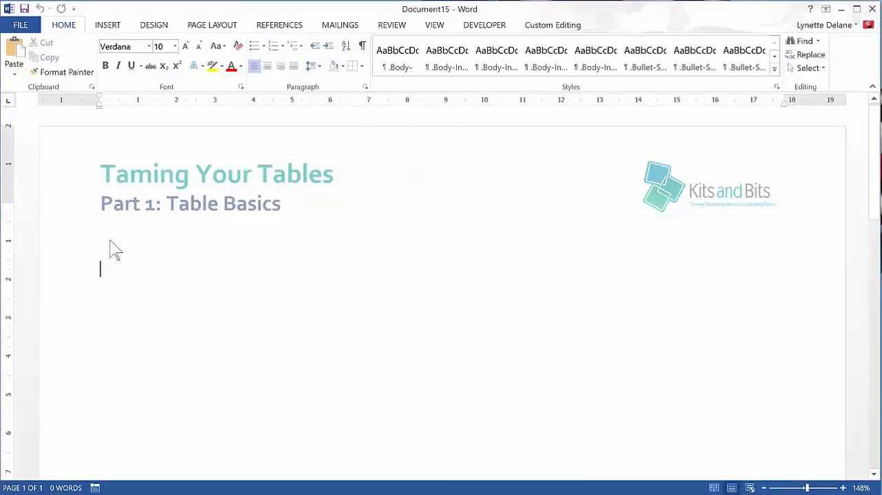
left_click(104, 25)
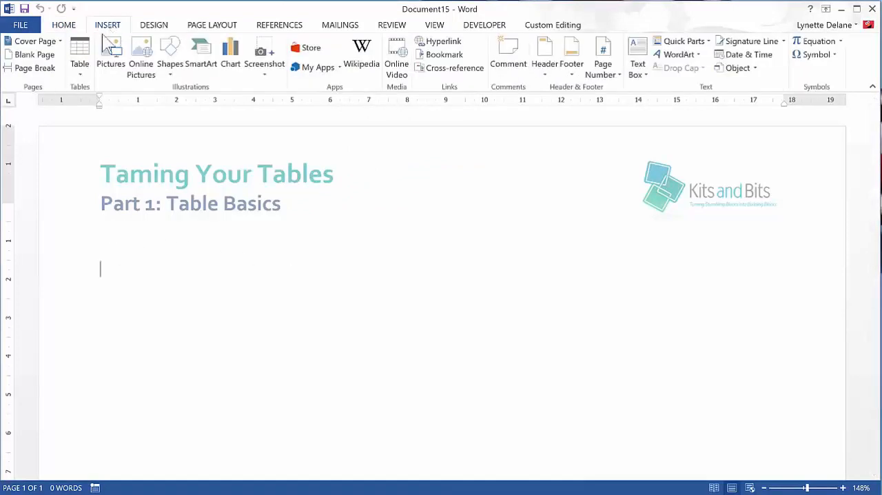
left_click(80, 52)
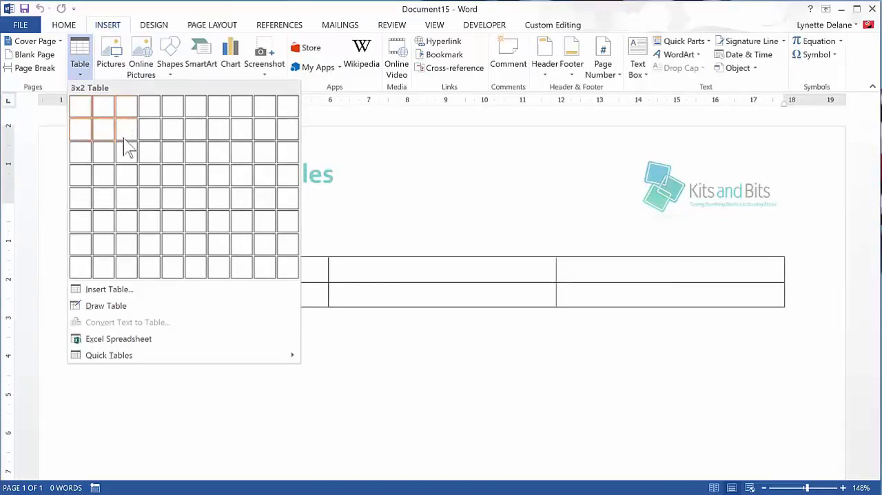
mouse_move(126, 220)
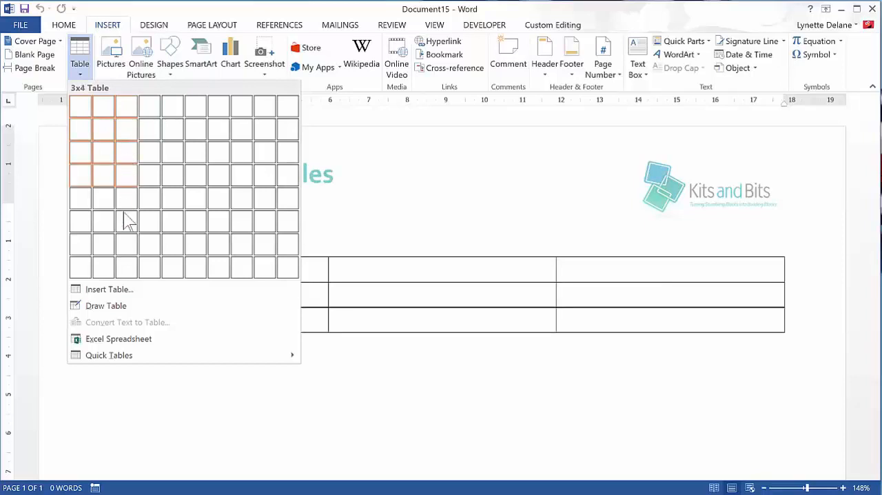
left_click(108, 289)
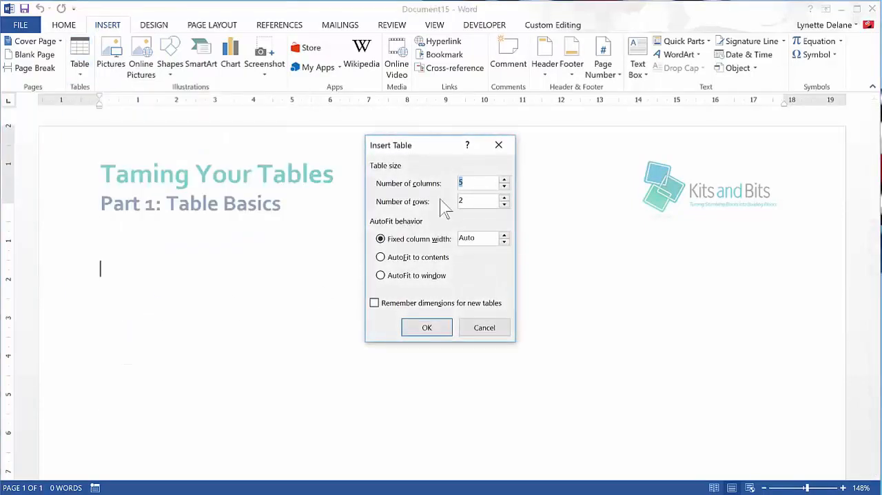
left_click(479, 182)
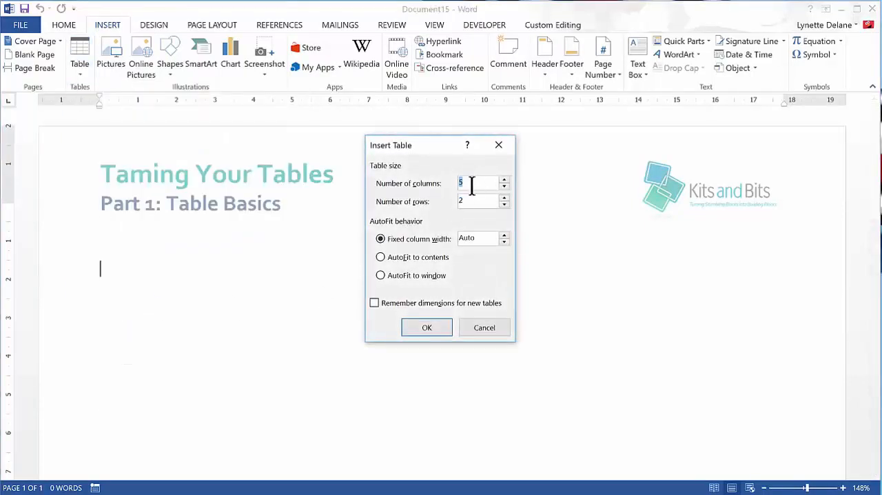
type("15")
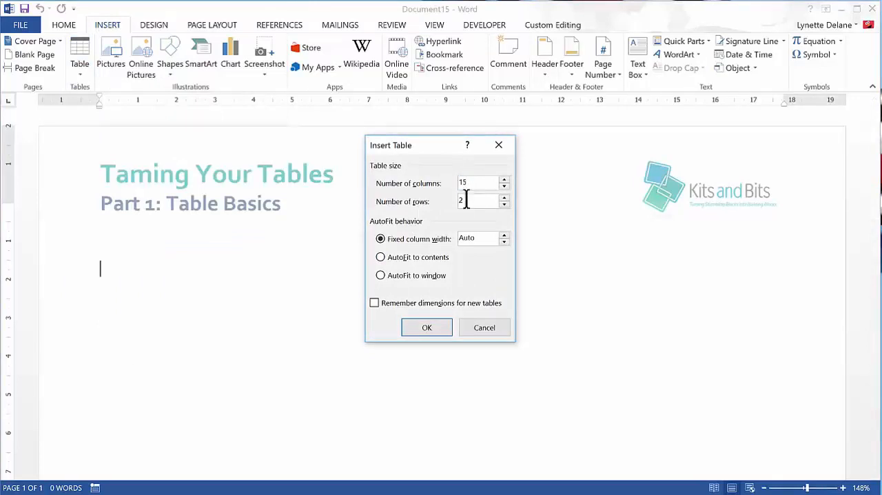
type("20")
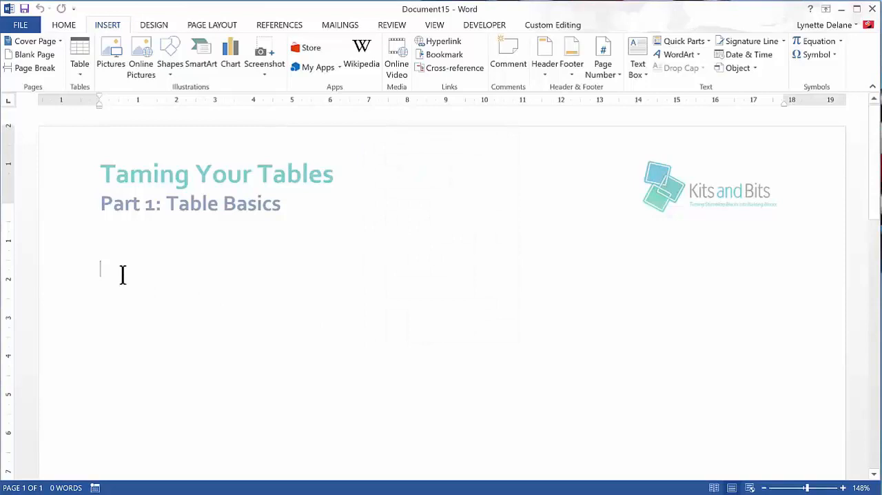
- Reopen the table size grid and browse the Quick Tables calendar designs
left_click(81, 50)
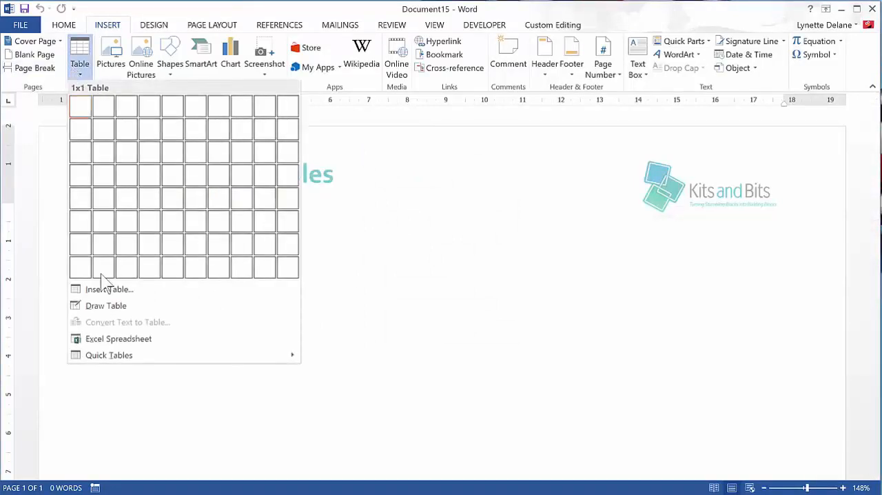
left_click(109, 355)
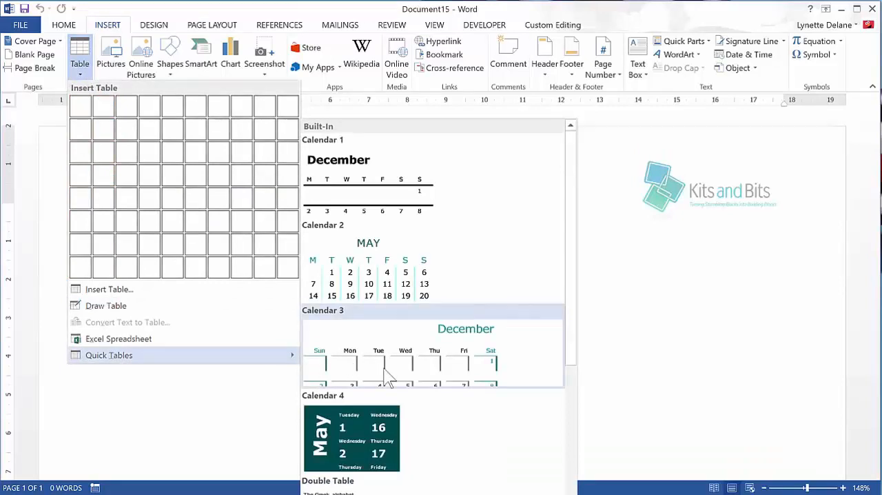
scroll("down", 3)
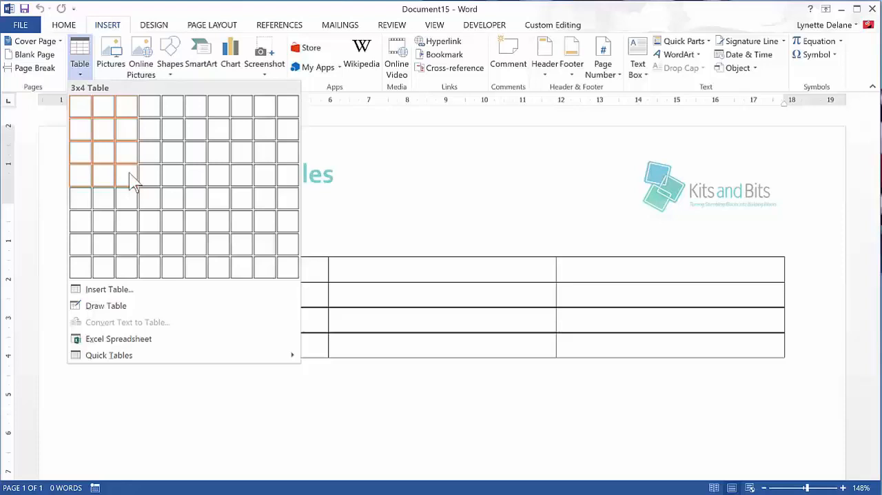
- Insert a 3-column, 4-row table below the heading and review its Design and Layout options
left_click(127, 173)
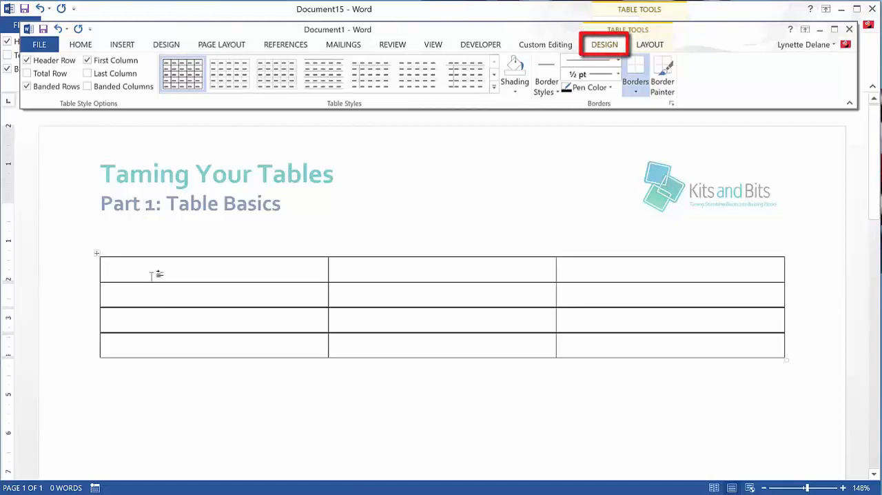
left_click(648, 44)
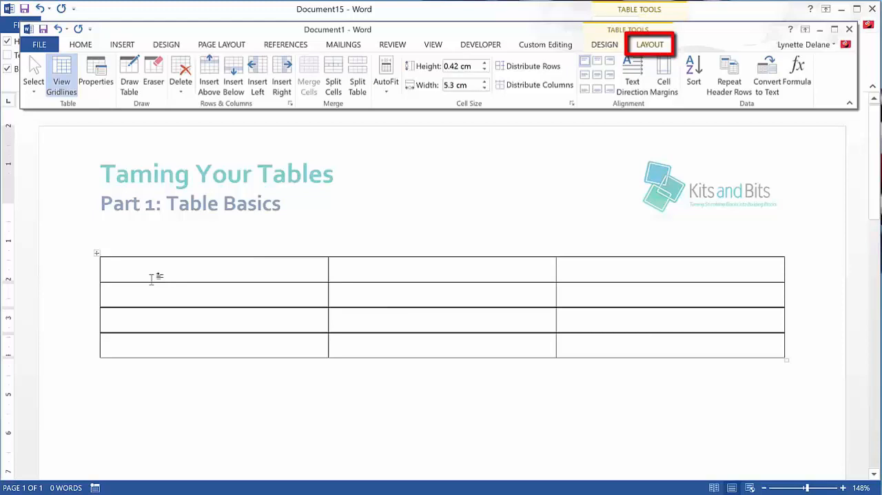
left_click(614, 44)
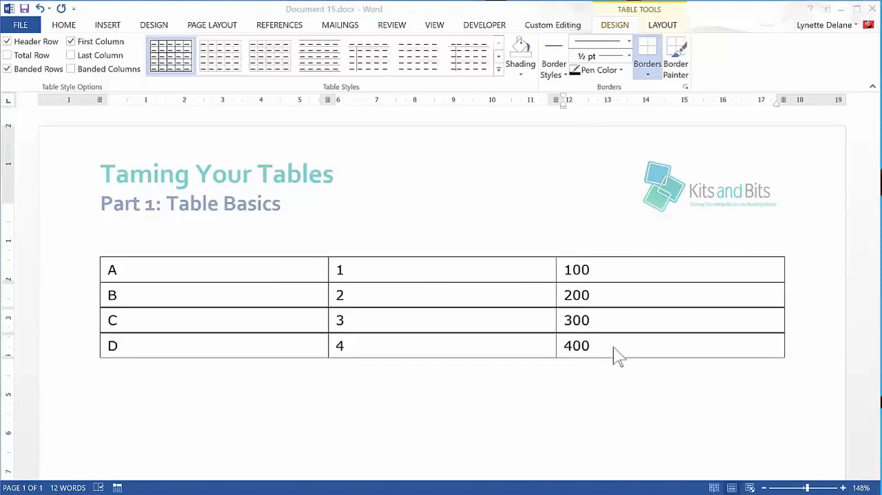
- Add two blank rows around row B with Insert Above and Insert Below
left_click(612, 346)
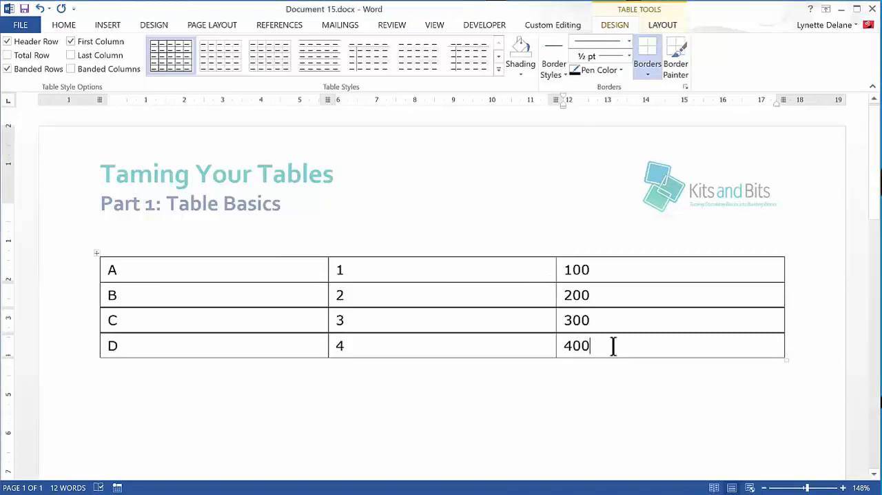
left_click(662, 24)
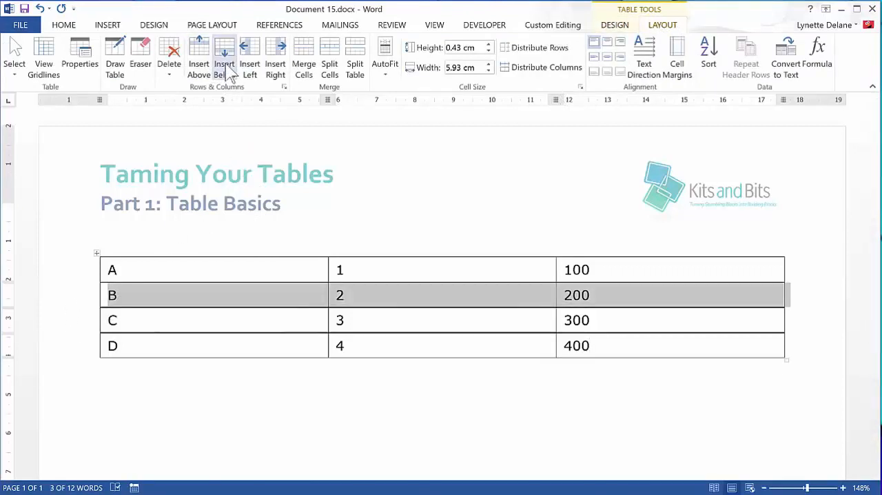
left_click(199, 55)
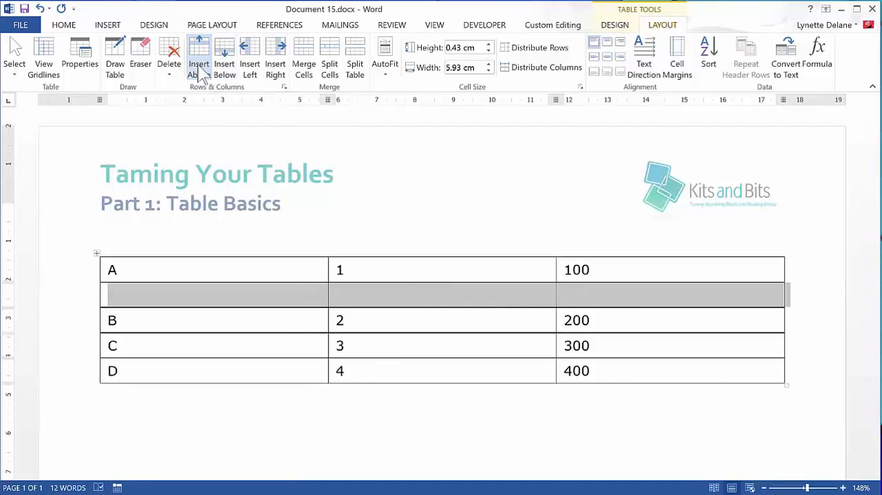
mouse_move(224, 58)
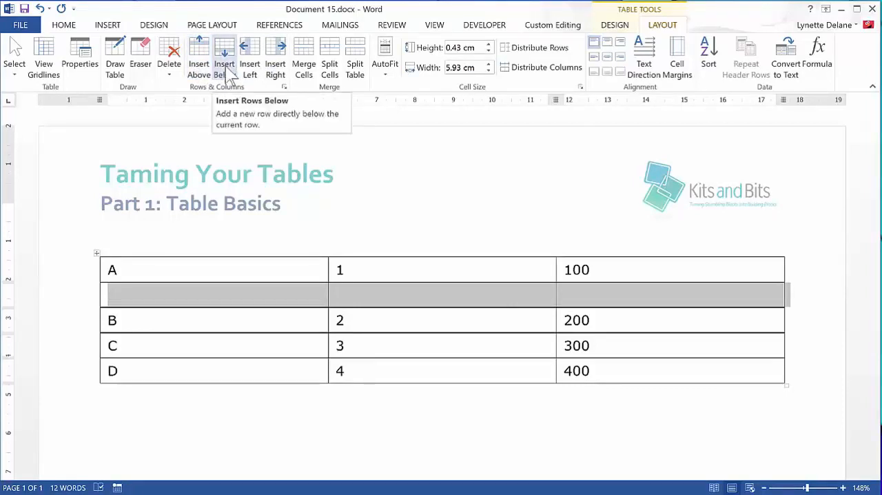
left_click(224, 55)
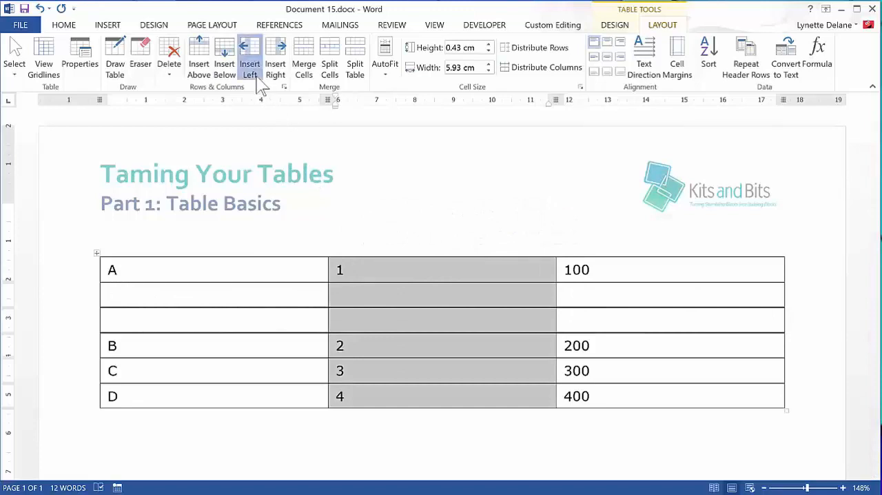
- Add blank columns, then delete the two blank columns and two blank rows
left_click(276, 55)
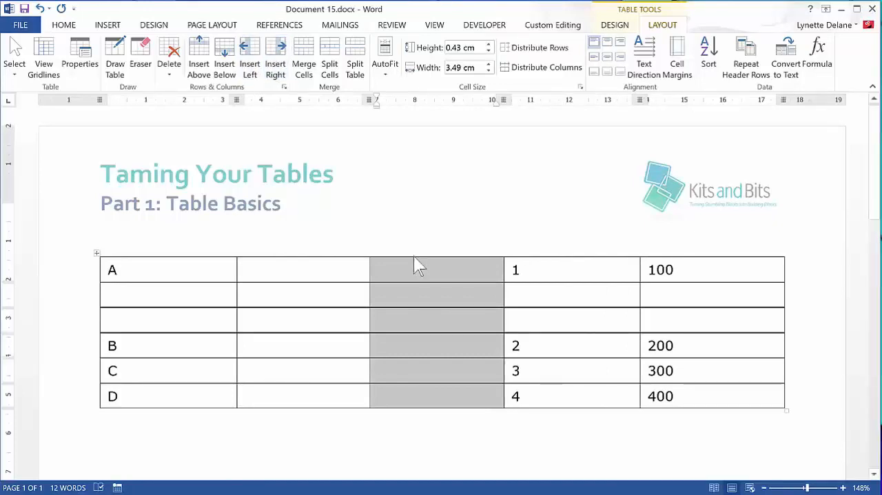
mouse_move(349, 262)
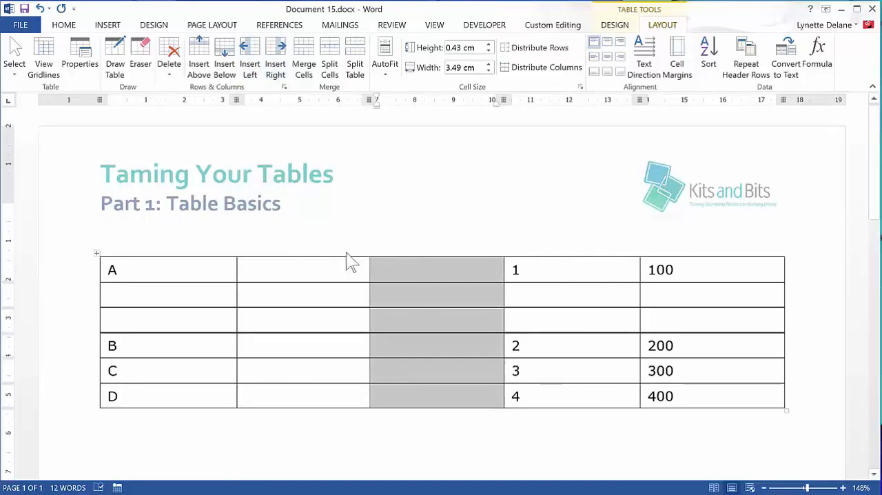
left_click(169, 56)
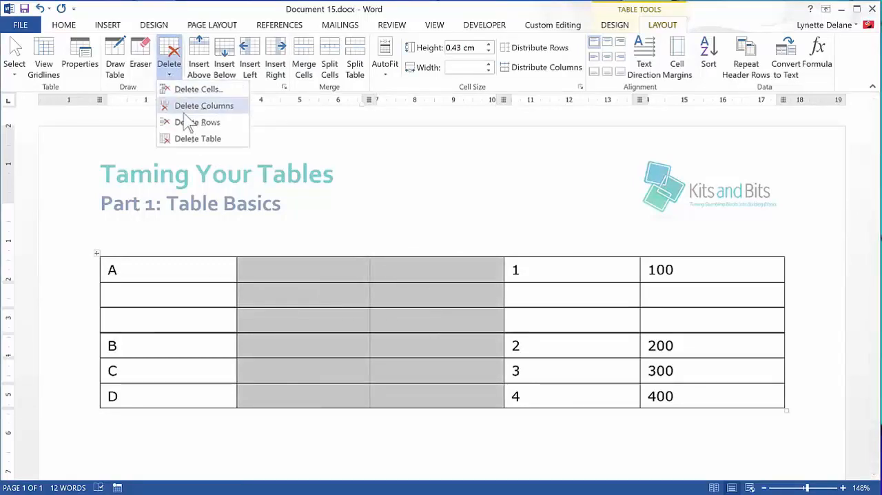
left_click(204, 105)
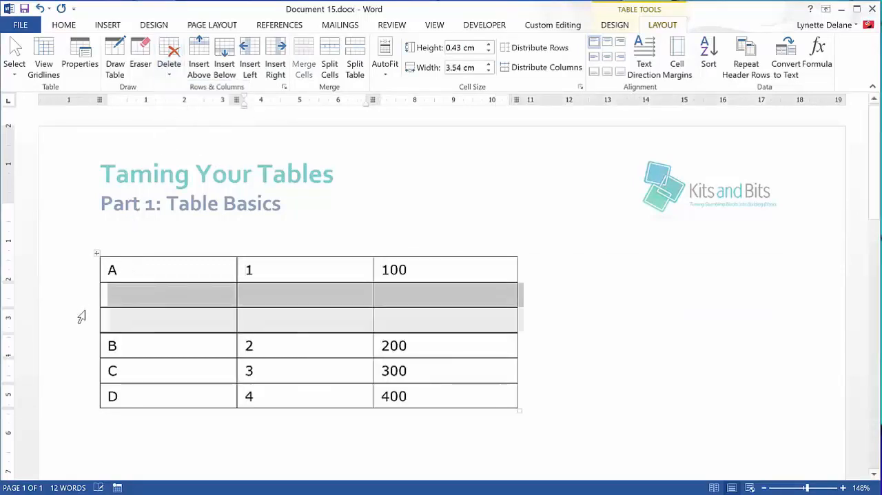
left_click(169, 55)
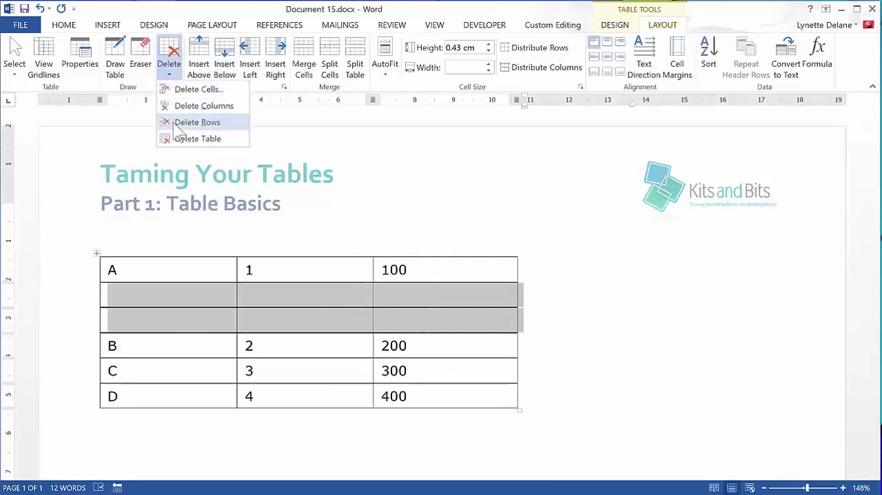
left_click(197, 122)
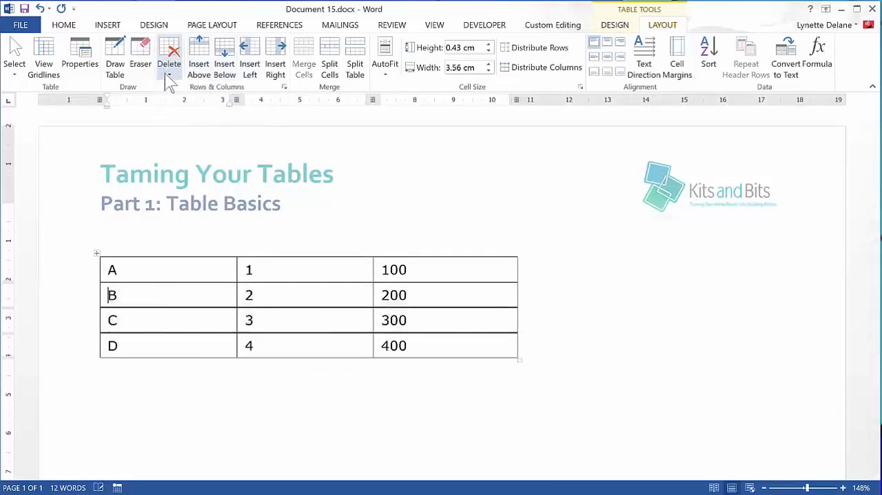
left_click(169, 55)
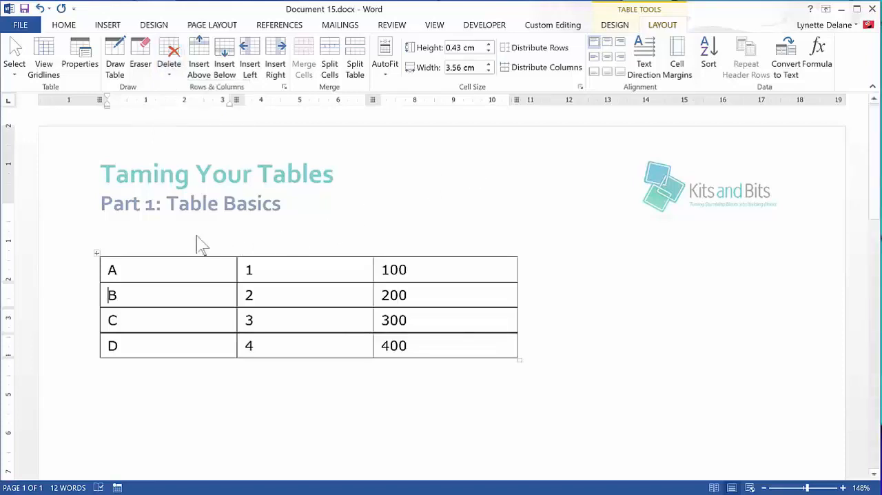
mouse_move(168, 251)
type("0.9")
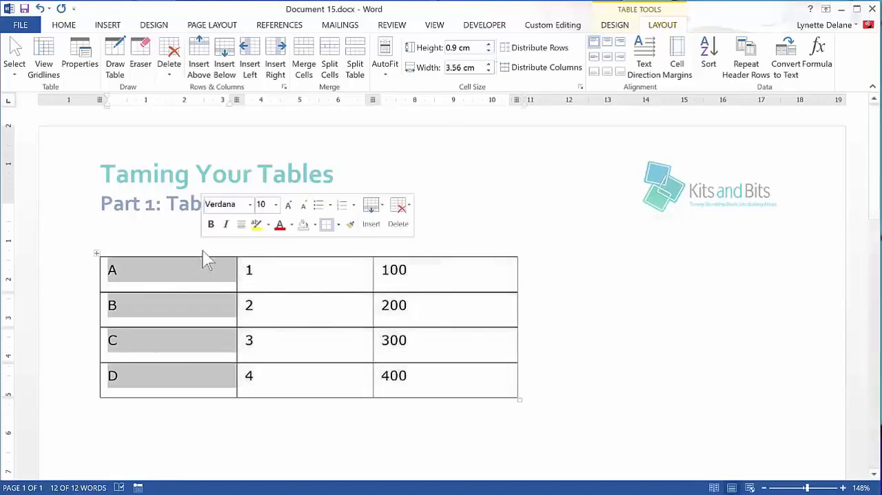
- Select the column of numbers 1 to 4, then select the whole table
left_click(339, 239)
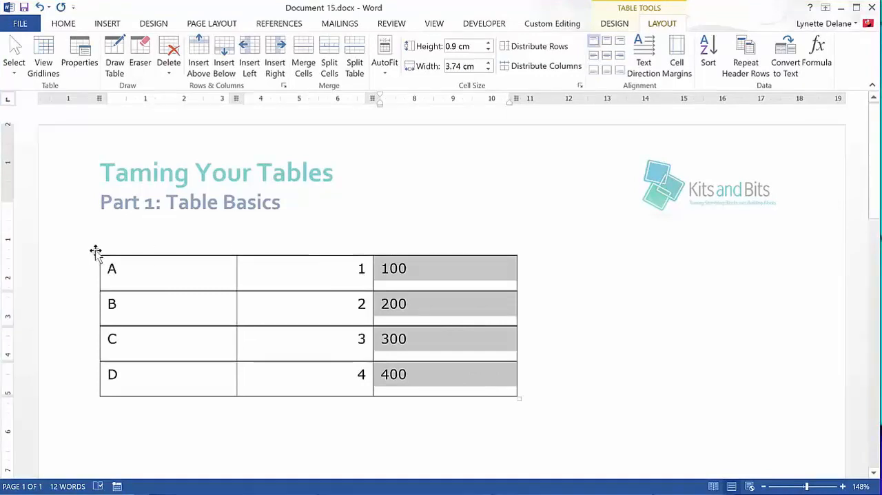
left_click(614, 22)
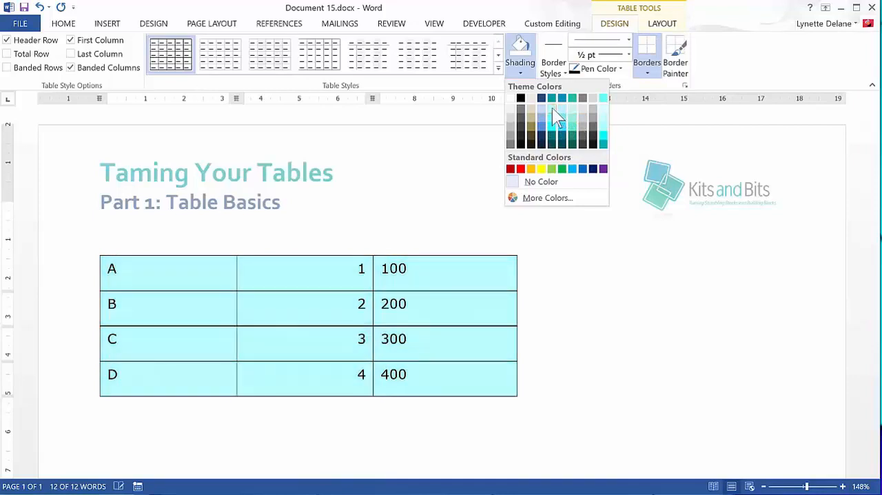
- Set No Border, apply the teal Grid Table style, and enable Total Row
left_click(643, 70)
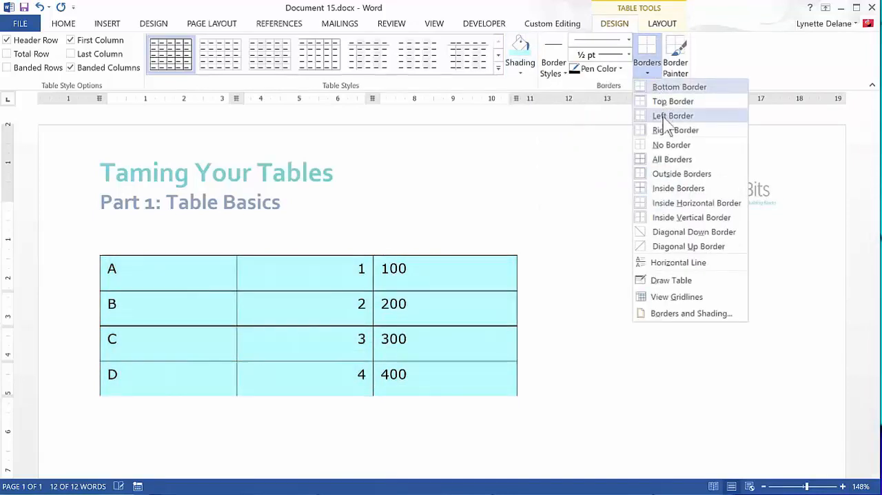
left_click(671, 115)
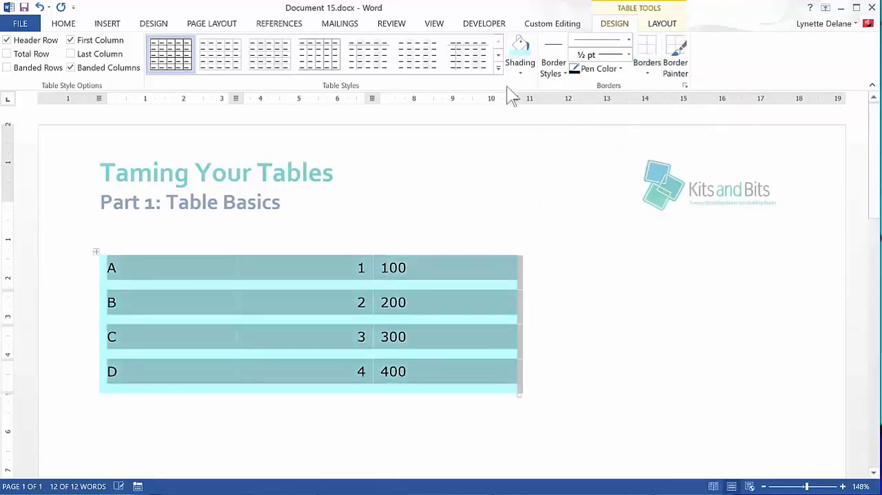
left_click(497, 67)
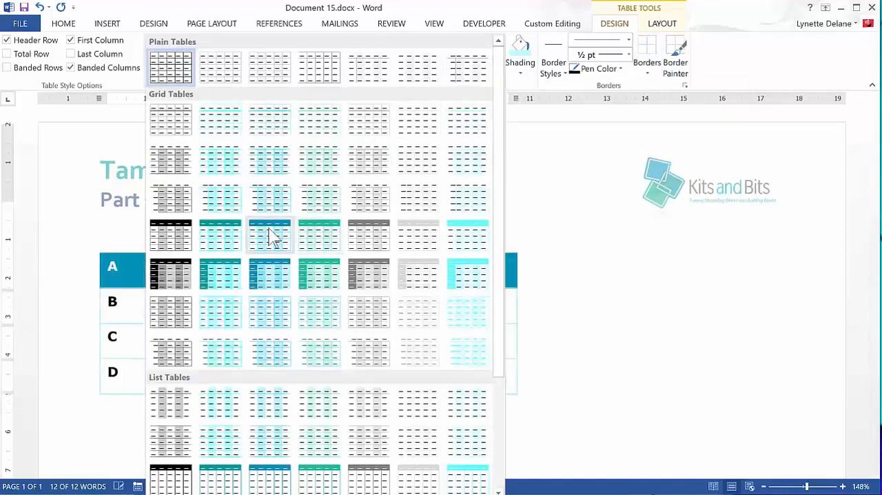
left_click(269, 235)
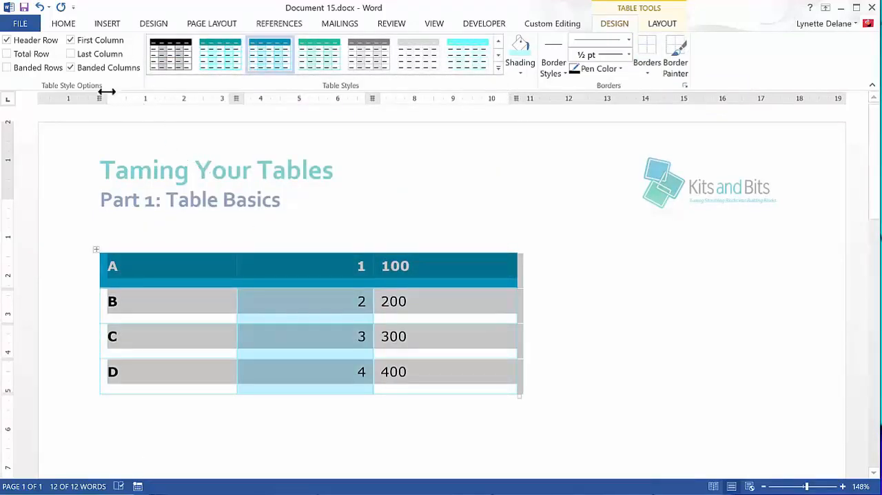
mouse_move(35, 53)
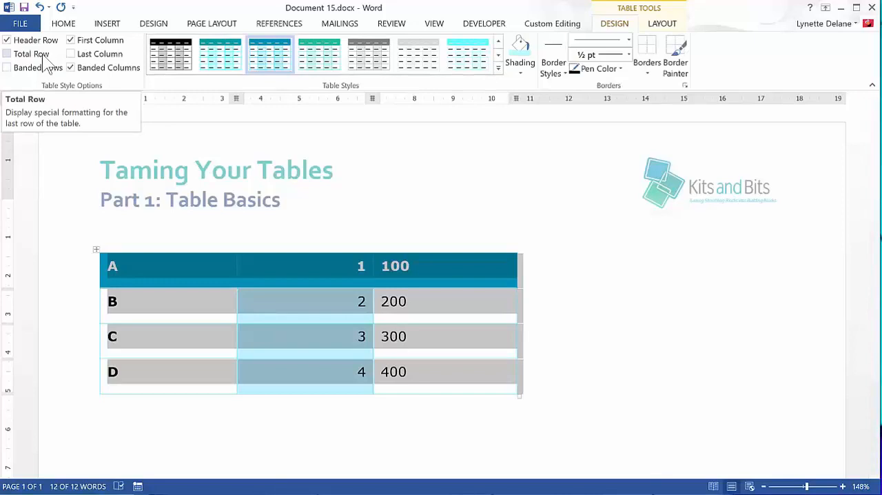
left_click(9, 54)
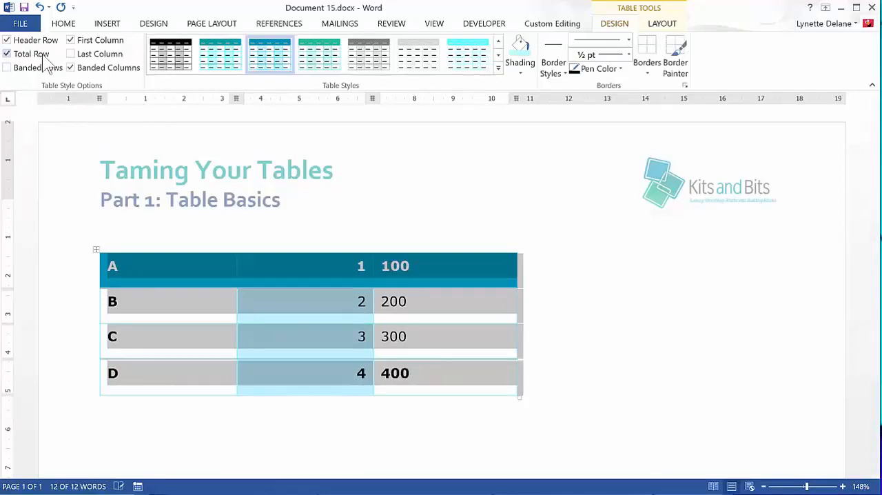